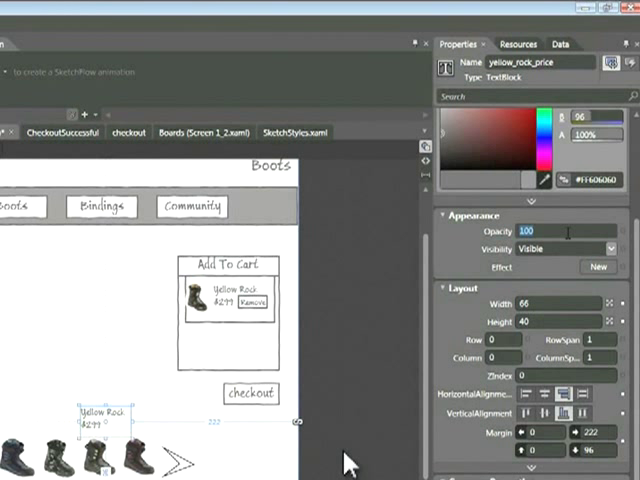
# Set yellow_rock_price Opacity to 0 and yellow_rock_in_cart Opacity to 0%.
pyautogui.write('0')
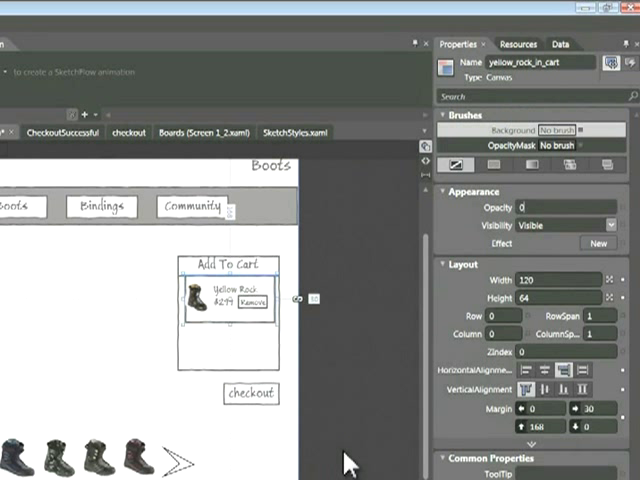
pyautogui.write('0%')
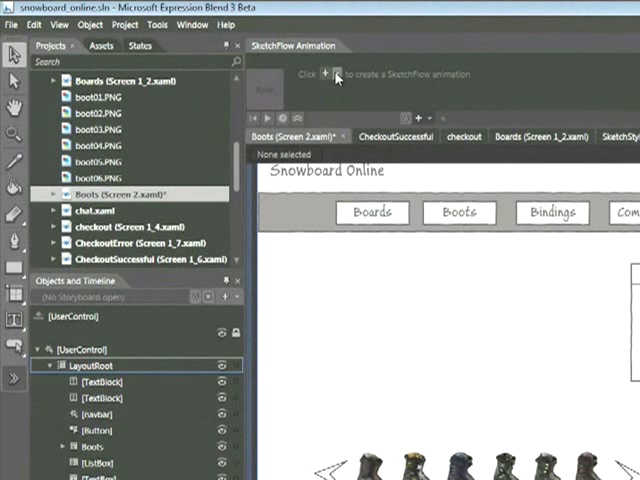
# Create a new SketchFlow animation and select a boot in the row for its first frame.
pyautogui.click(324, 74)
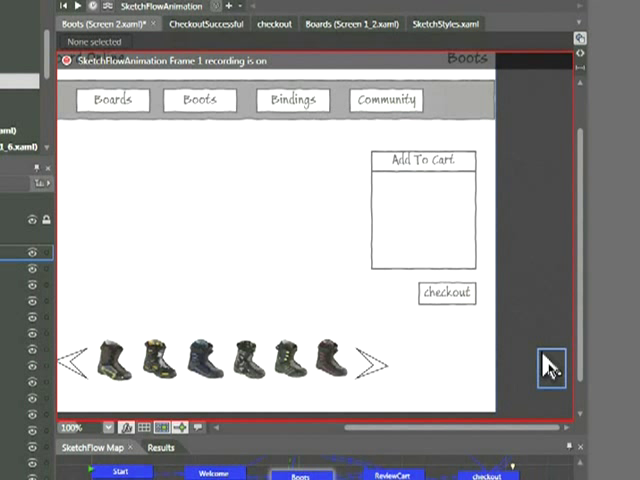
pyautogui.click(290, 364)
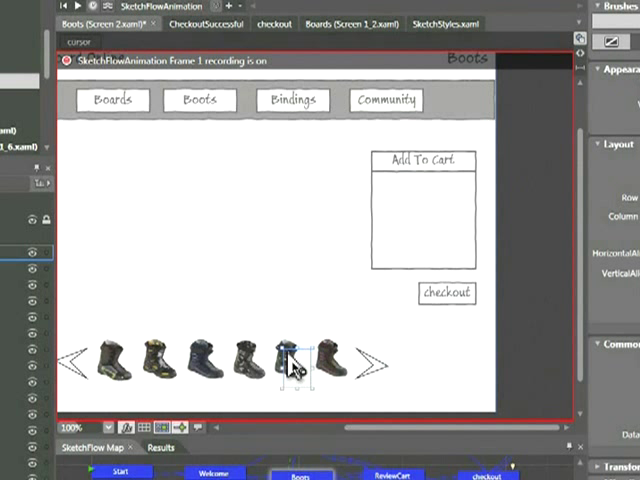
pyautogui.moveTo(504, 372)
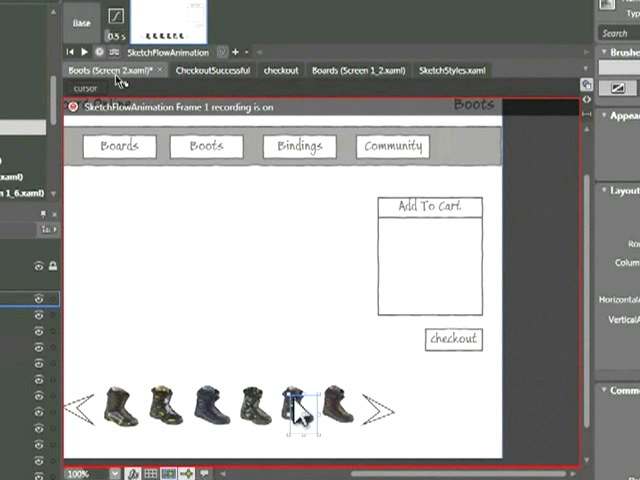
pyautogui.moveTo(86, 52)
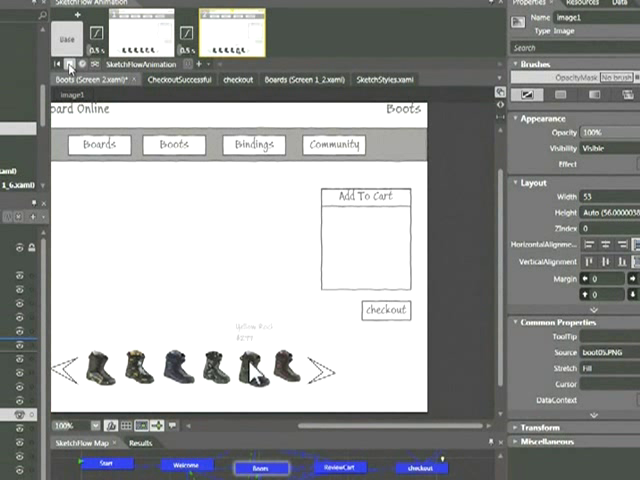
# Reveal the Yellow Rock price label beneath the yellow boot and select the boot.
pyautogui.click(258, 376)
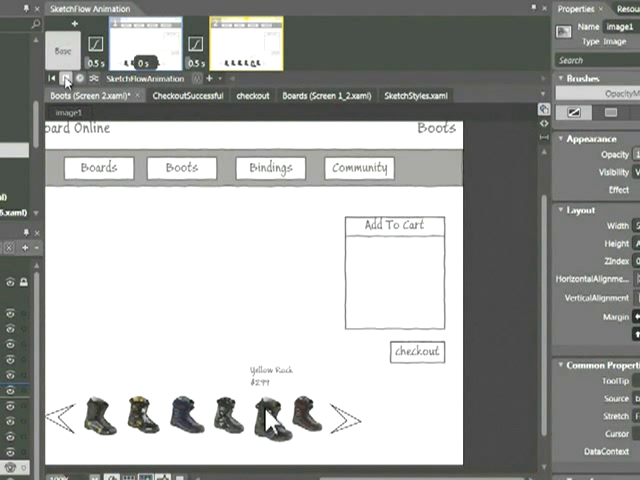
pyautogui.click(270, 420)
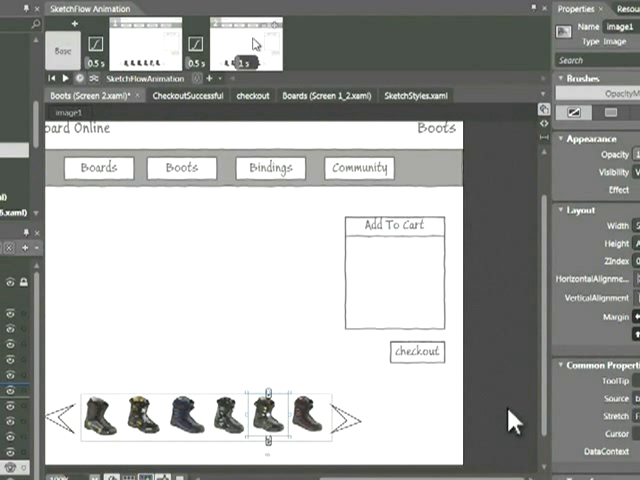
# Insert Frame 3 and move the yellow boot from the row into the Add To Cart box.
pyautogui.rightClick(252, 44)
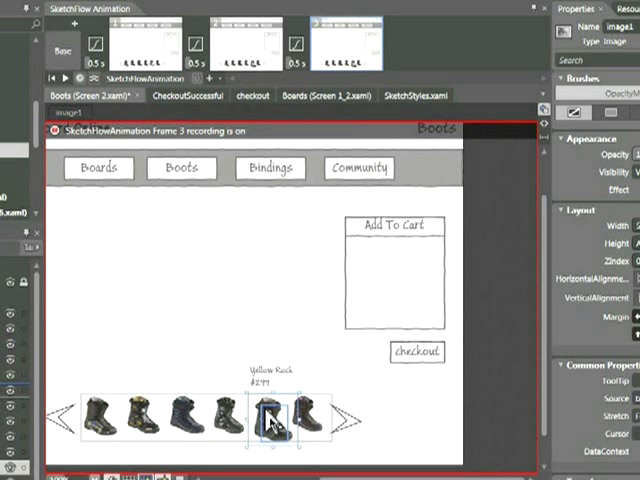
pyautogui.click(270, 428)
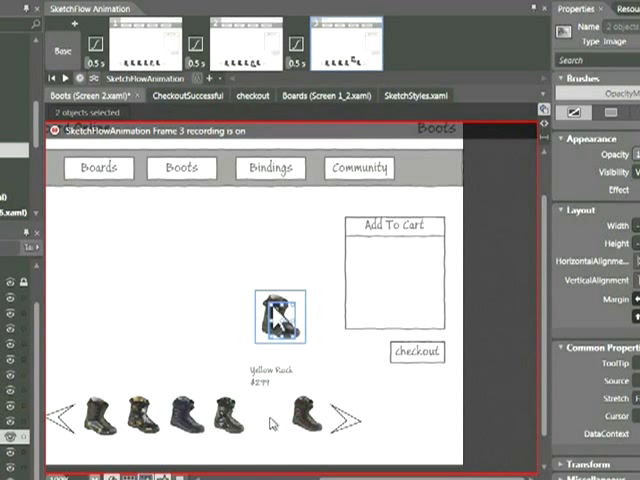
pyautogui.moveTo(280, 320); pyautogui.dragTo(350, 330)
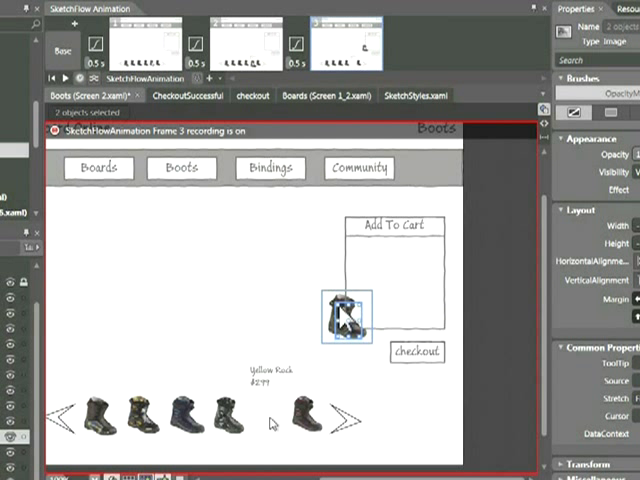
pyautogui.moveTo(344, 316); pyautogui.dragTo(380, 322)
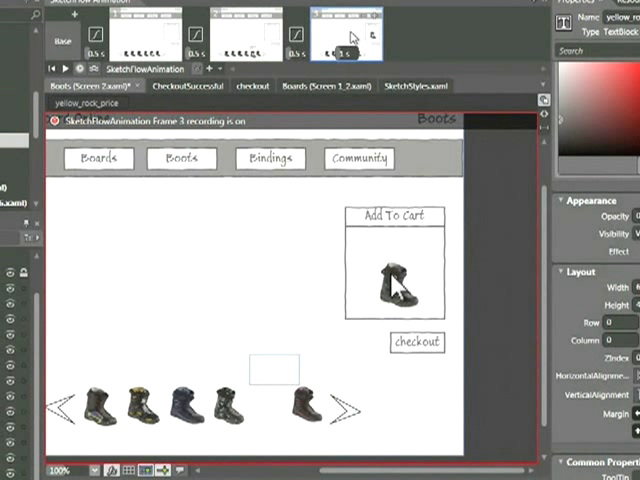
# Insert Frame 4 with the moved boot at Opacity 0 and yellow_rock_in_cart at Opacity 100.
pyautogui.rightClick(352, 38)
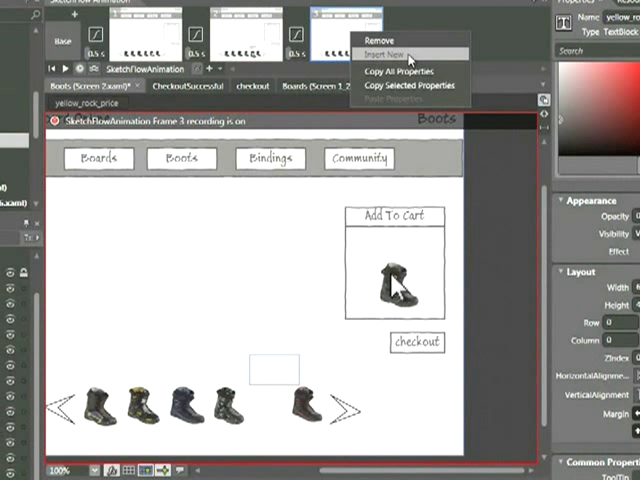
pyautogui.click(384, 56)
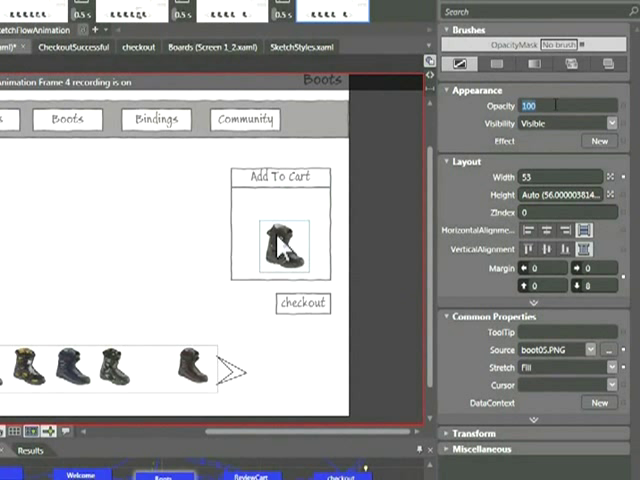
pyautogui.write('0')
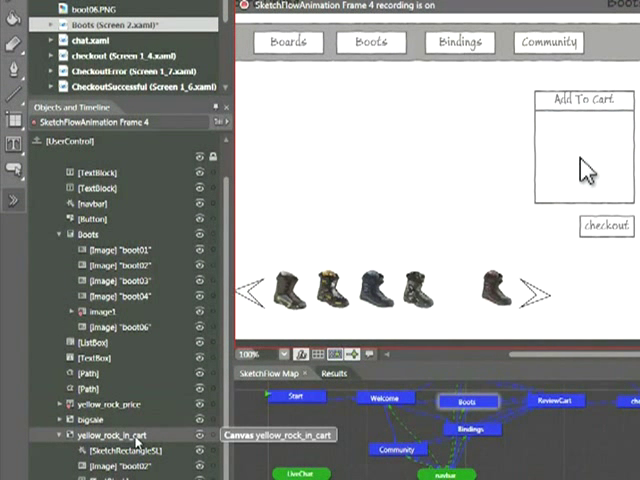
pyautogui.click(104, 436)
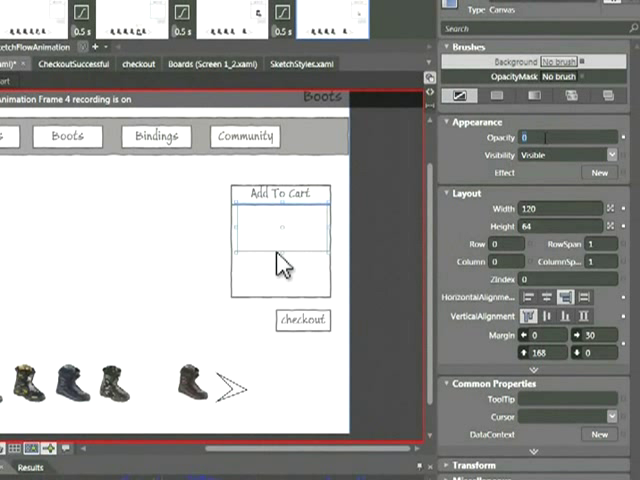
pyautogui.write('100')
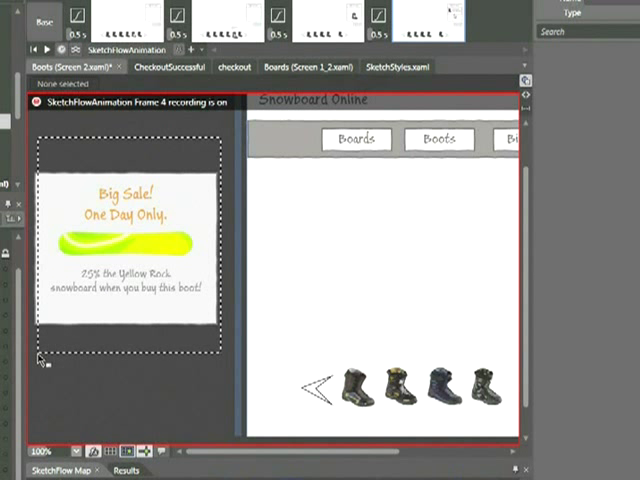
# Make the Big Sale banner visible while Frame 4 is recording.
pyautogui.click(124, 240)
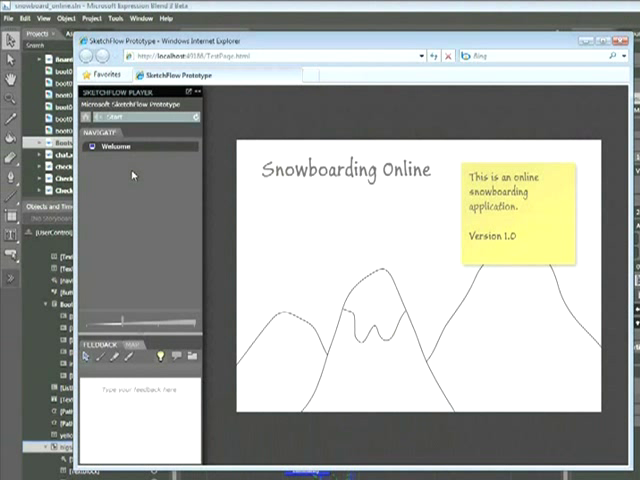
pyautogui.moveTo(118, 146)
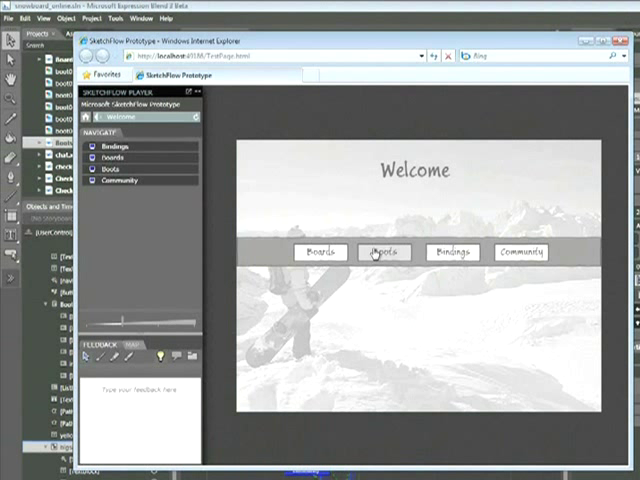
# Navigate from the Welcome screen to the Boots screen in SketchFlow Player.
pyautogui.click(384, 252)
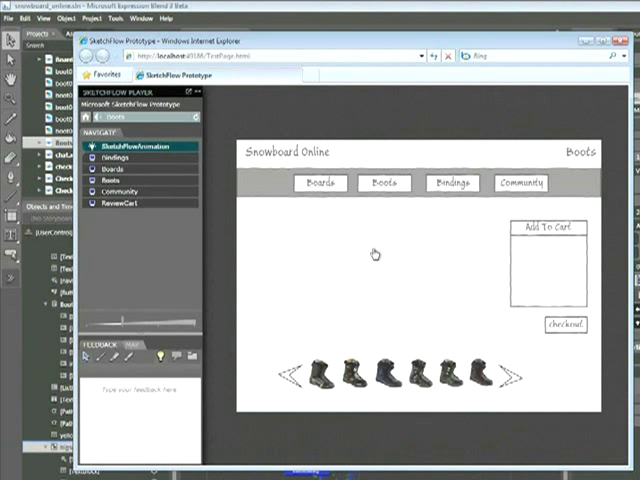